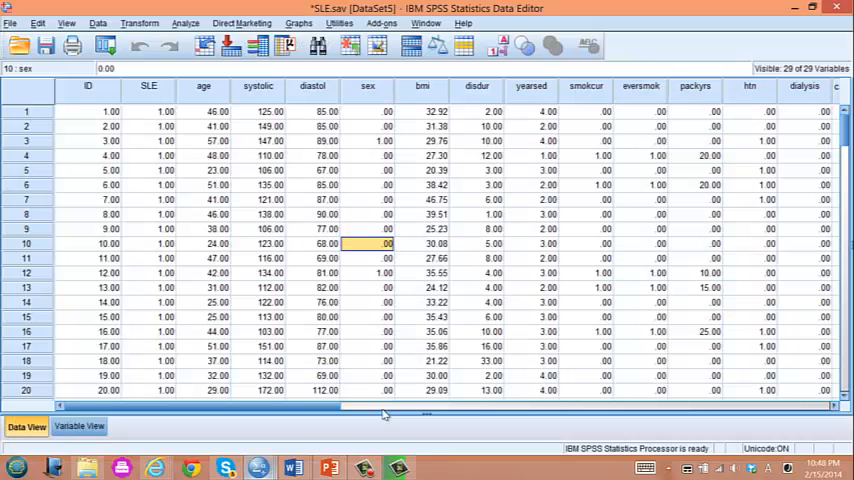
Inspect the PRE_1 predicted-probability column and the empty column beside it in the data sheet.
left_click(186, 23)
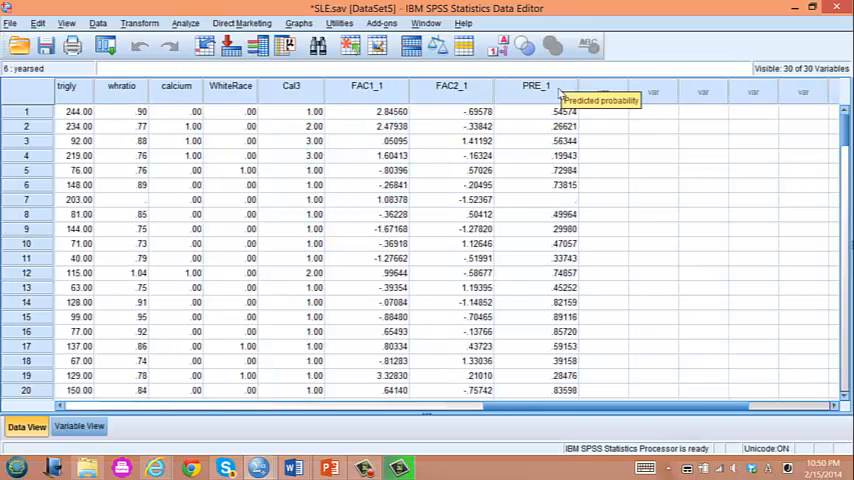
left_click(535, 85)
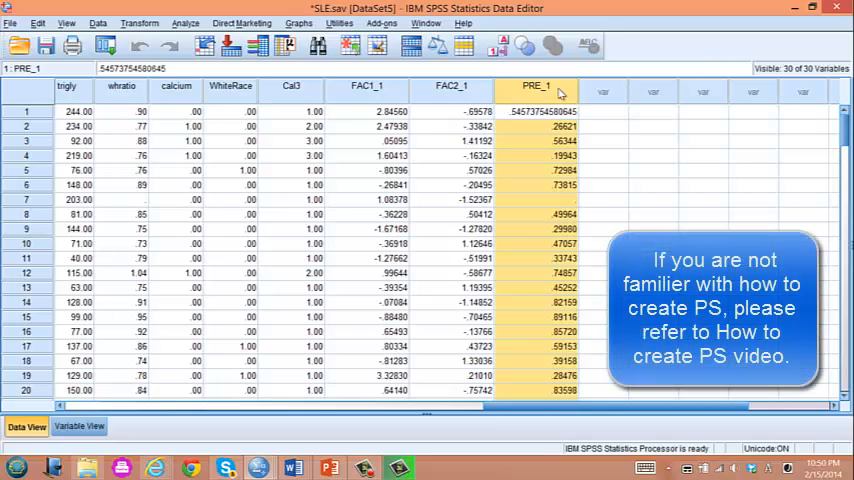
left_click(610, 118)
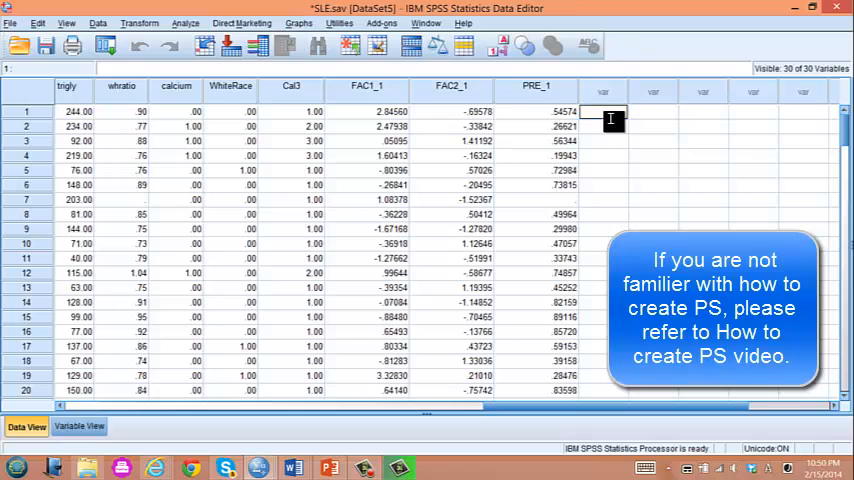
mouse_move(537, 90)
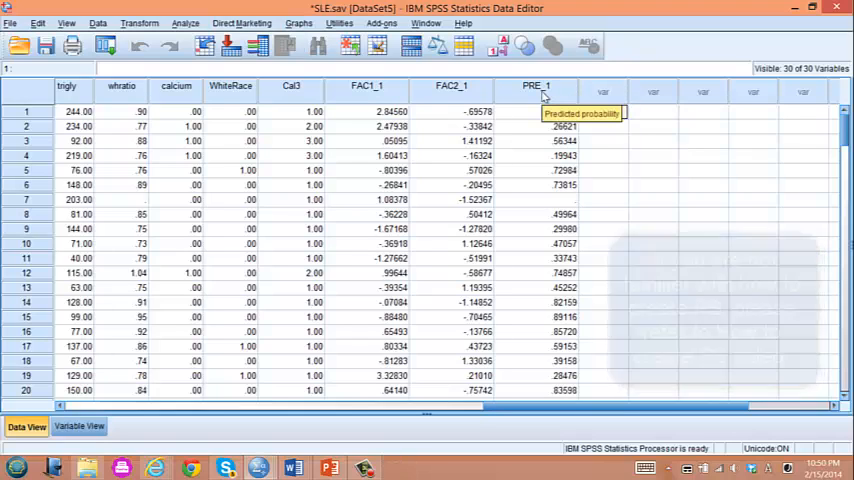
left_click(603, 111)
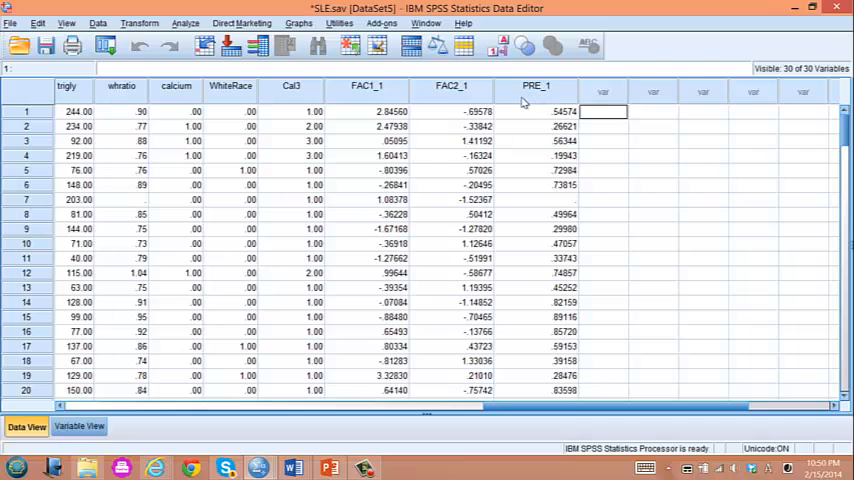
mouse_move(536, 111)
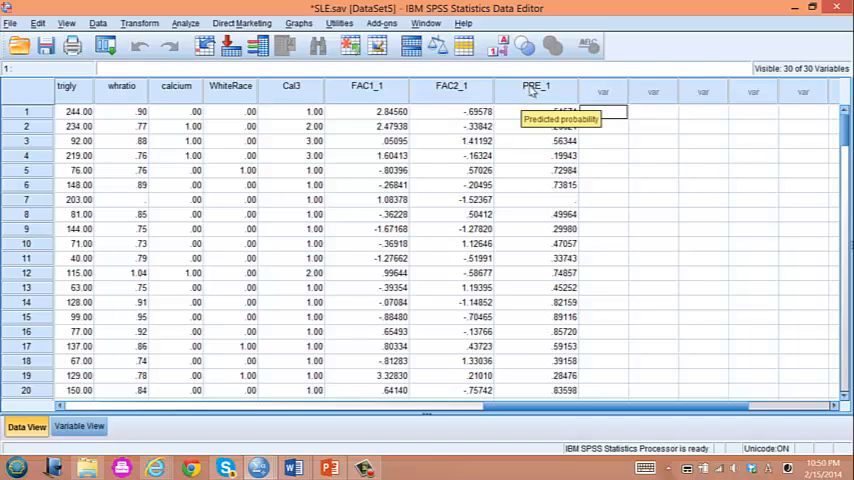
mouse_move(515, 99)
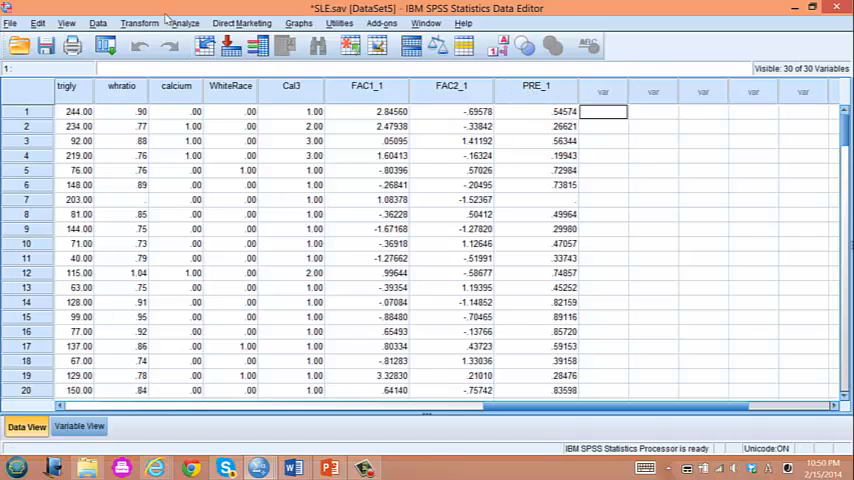
Compute target variable ipw as 1/PRE_1 with the If condition SLE=1.
left_click(186, 23)
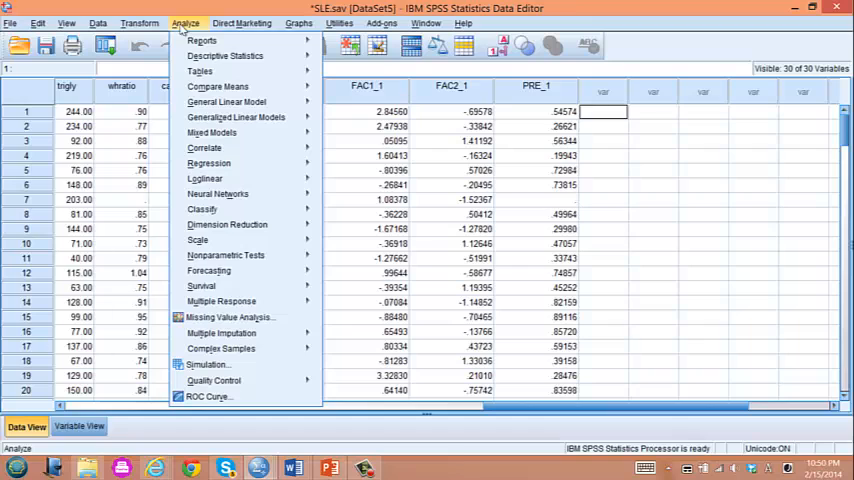
mouse_move(183, 30)
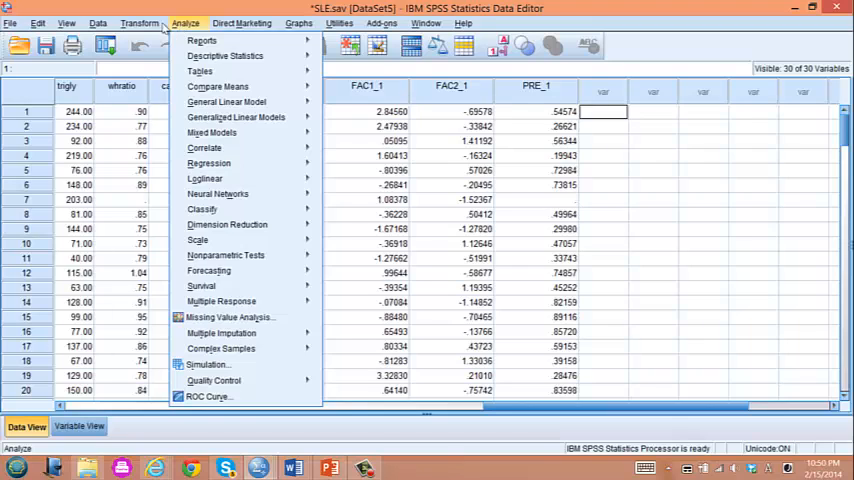
left_click(139, 23)
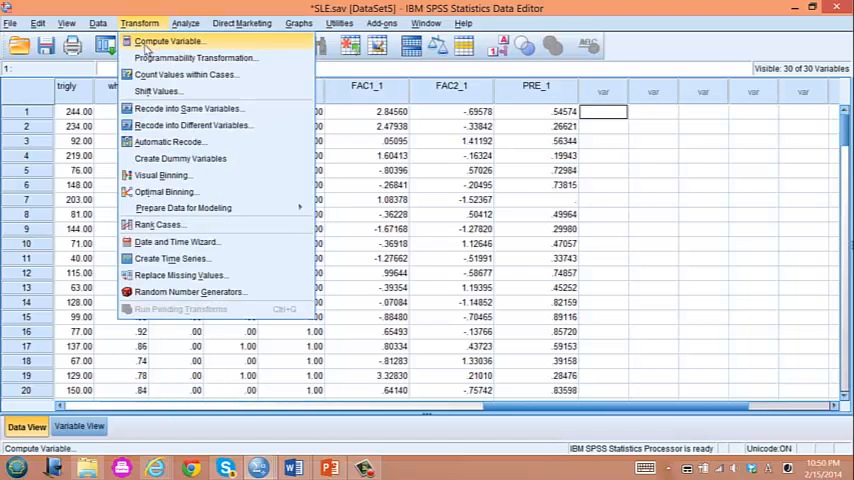
left_click(169, 41)
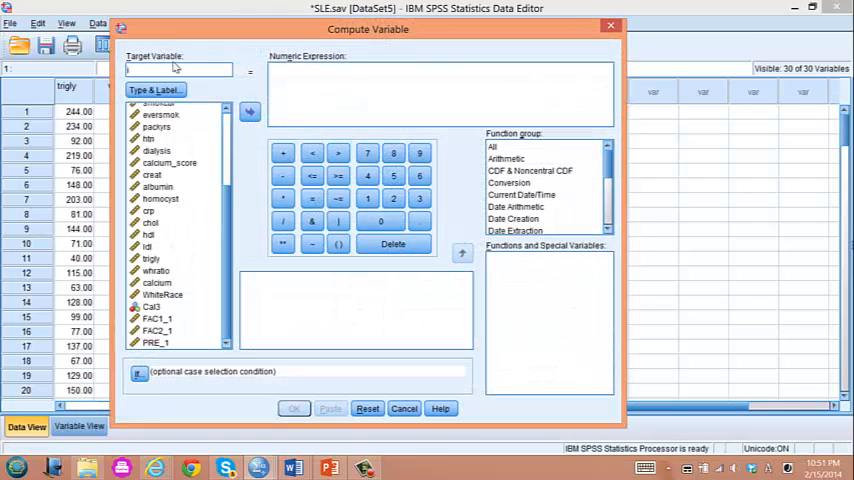
type("ipw")
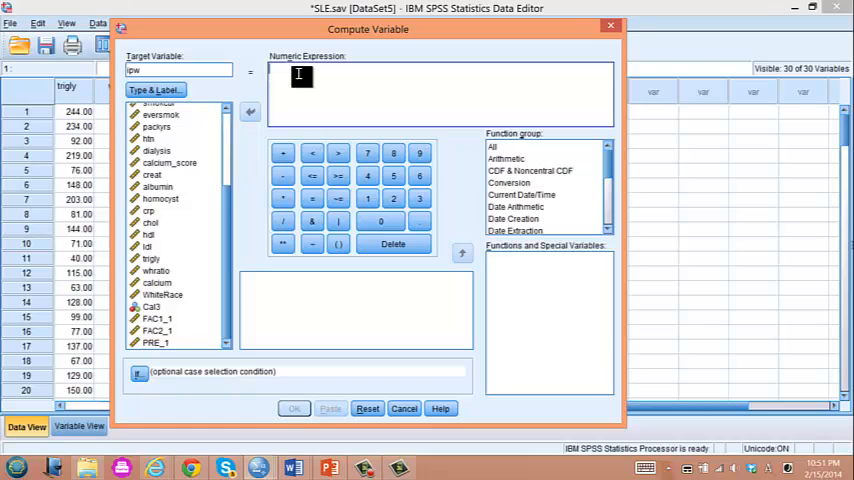
type("1/")
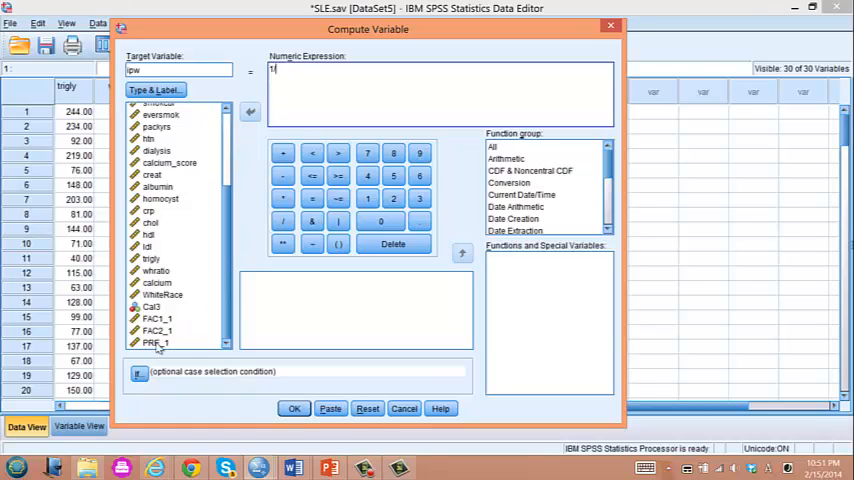
left_click(250, 111)
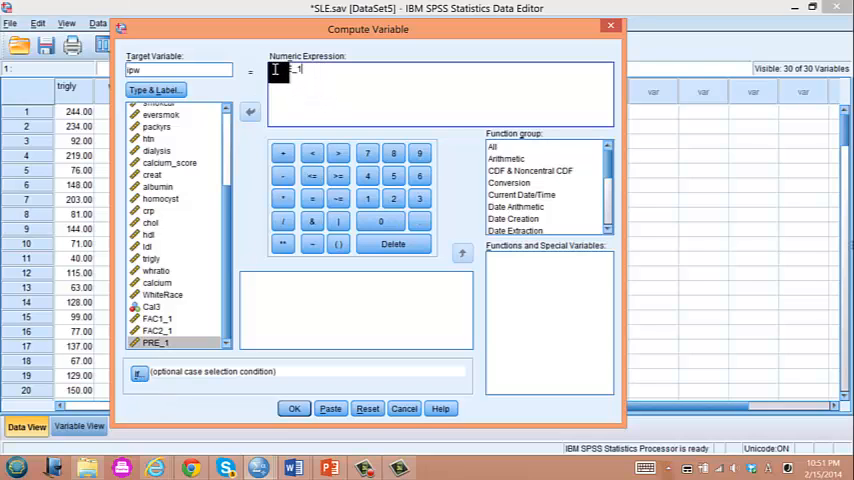
type("1/PRE_1")
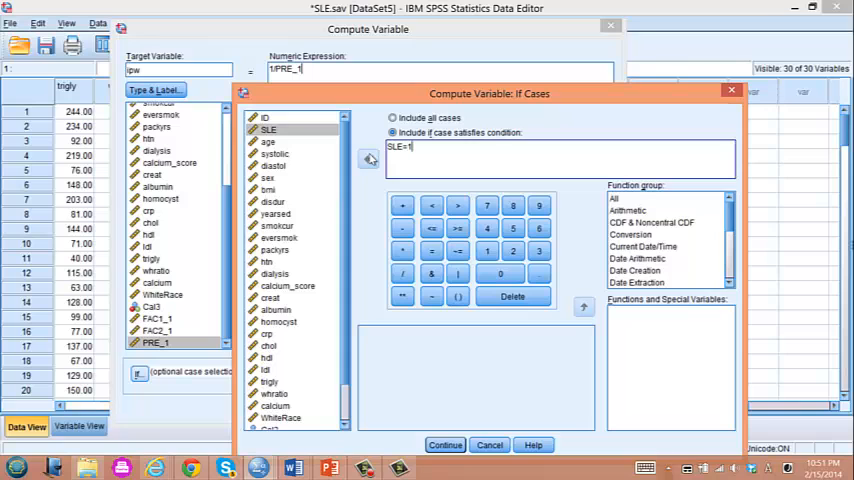
left_click(445, 444)
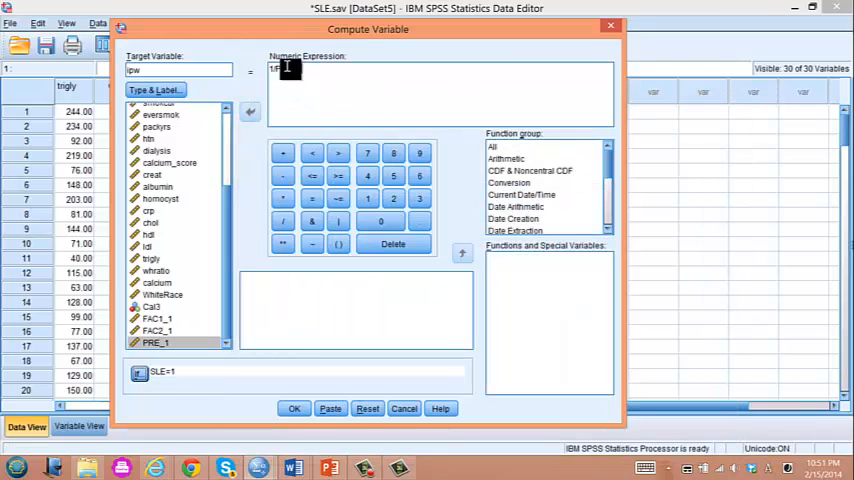
type("RE_1")
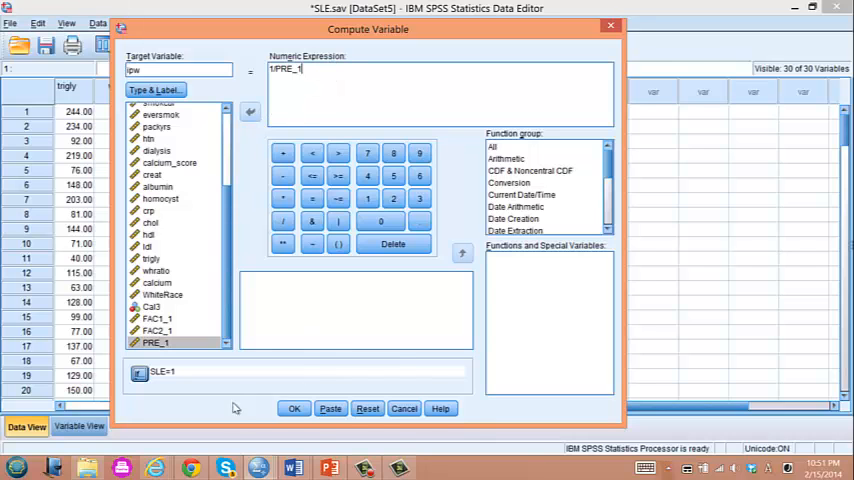
left_click(294, 408)
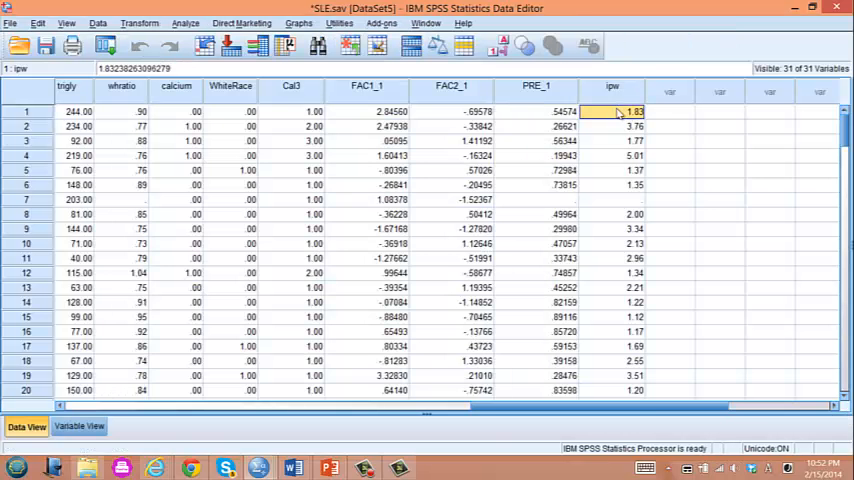
scroll("down", 3)
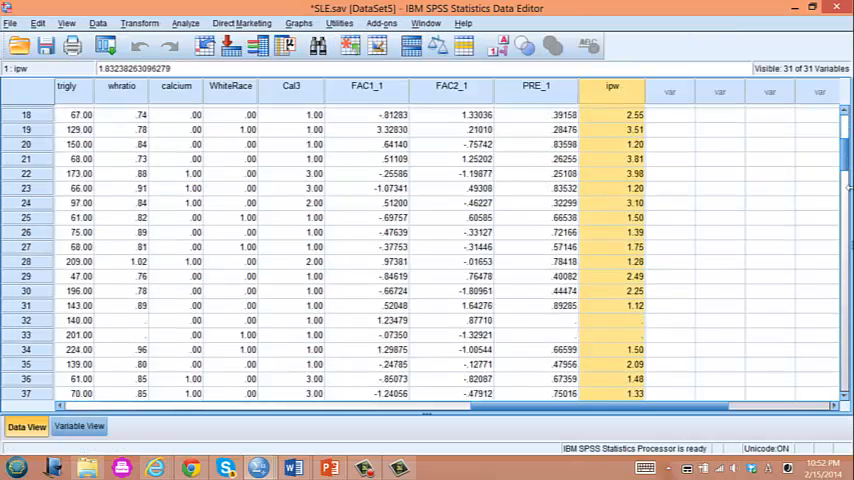
scroll("down", 3)
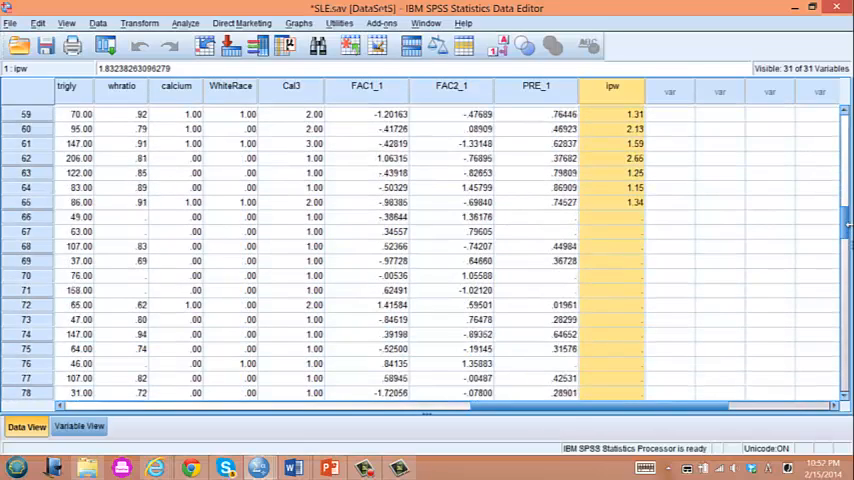
left_click(186, 23)
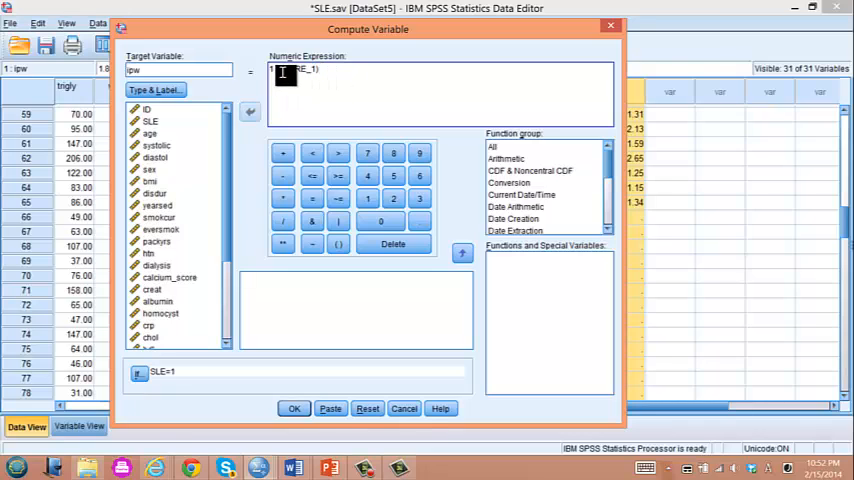
Change the ipw expression to 1/(1-PRE_1) and the If condition to SLE=0.
type("1/(1-PRE_1)")
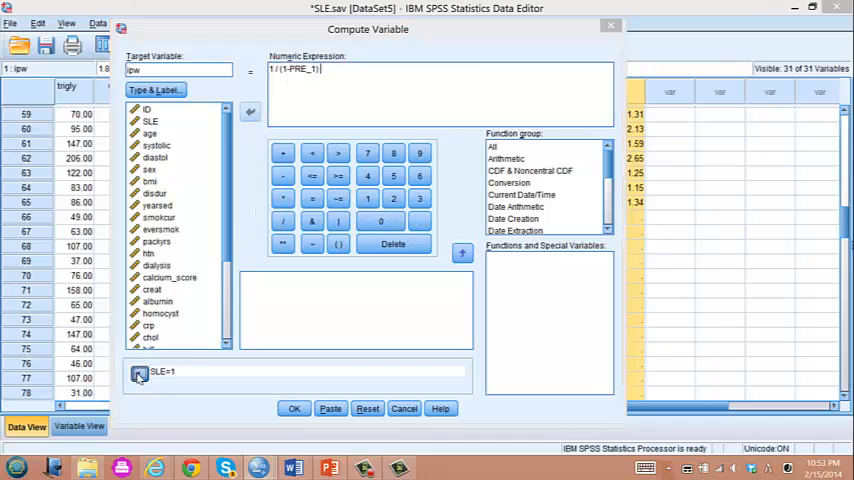
left_click(138, 371)
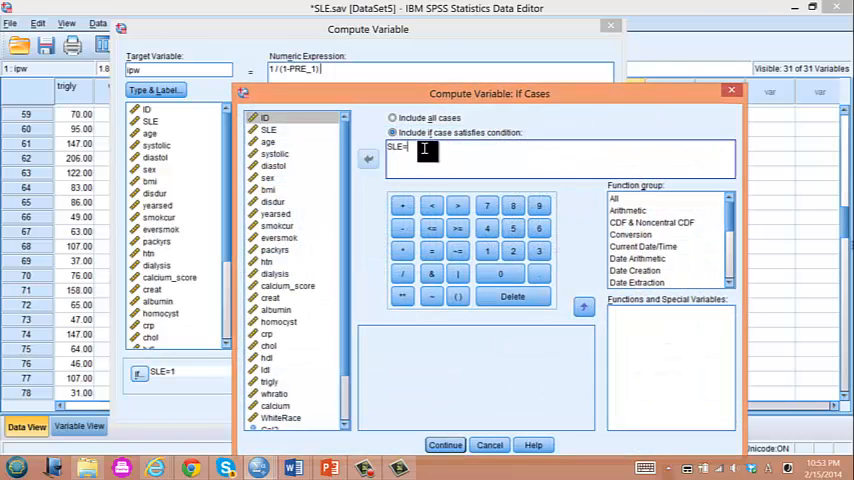
type("0")
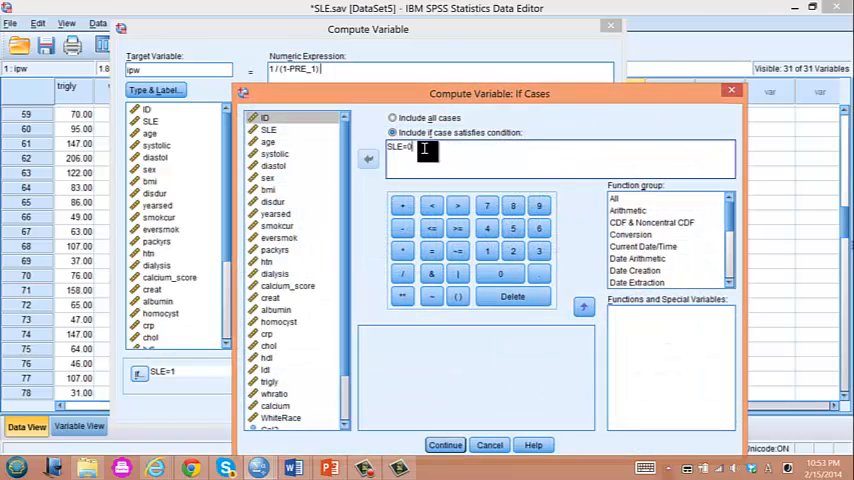
left_click(444, 444)
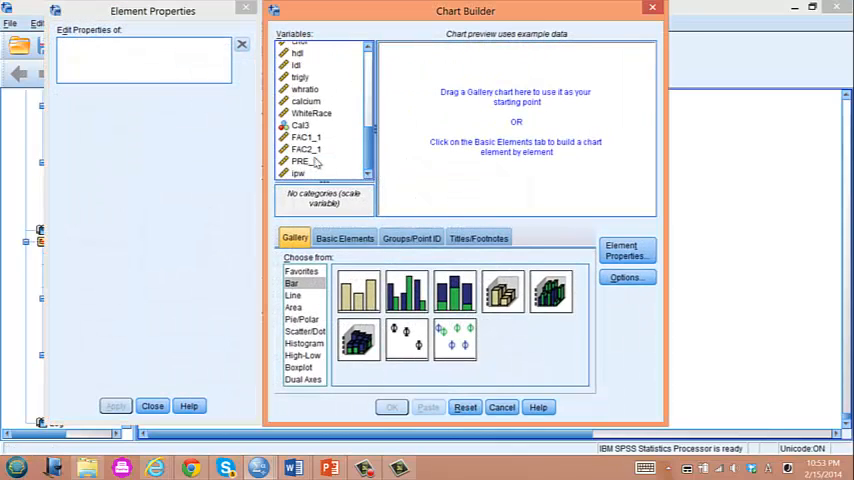
Place a population-pyramid histogram of ipw on the Chart Builder canvas.
left_click(298, 173)
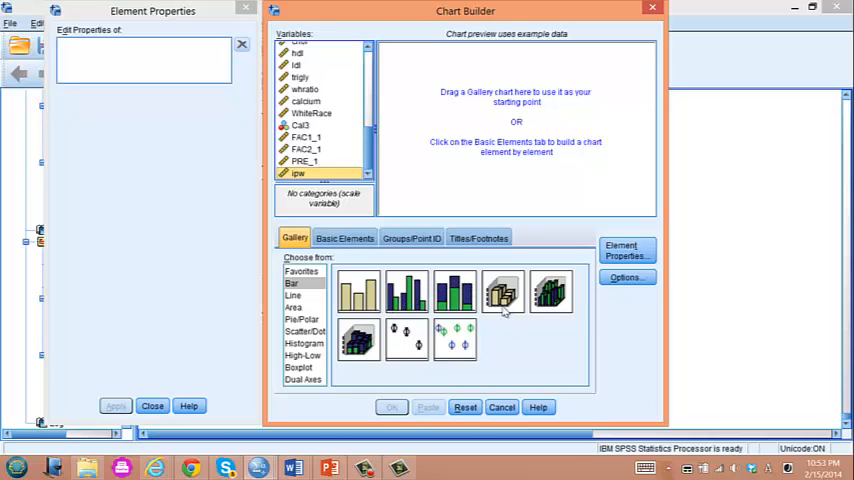
left_click(303, 343)
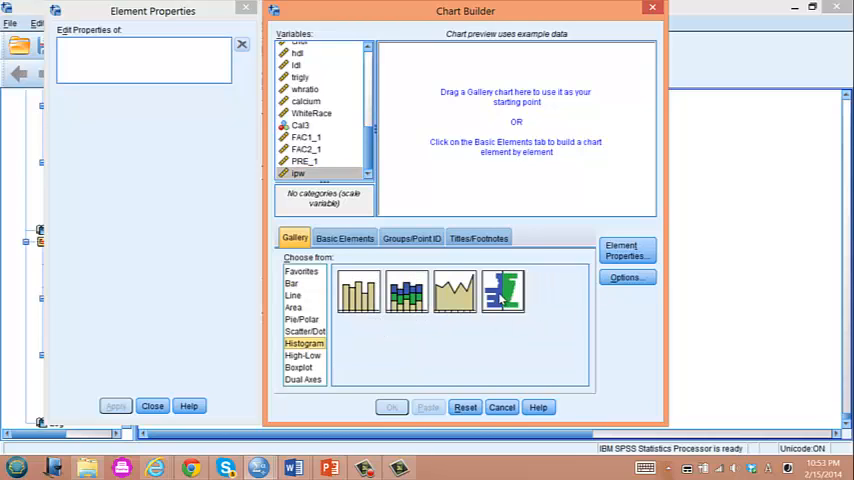
left_click_drag(503, 292, 495, 135)
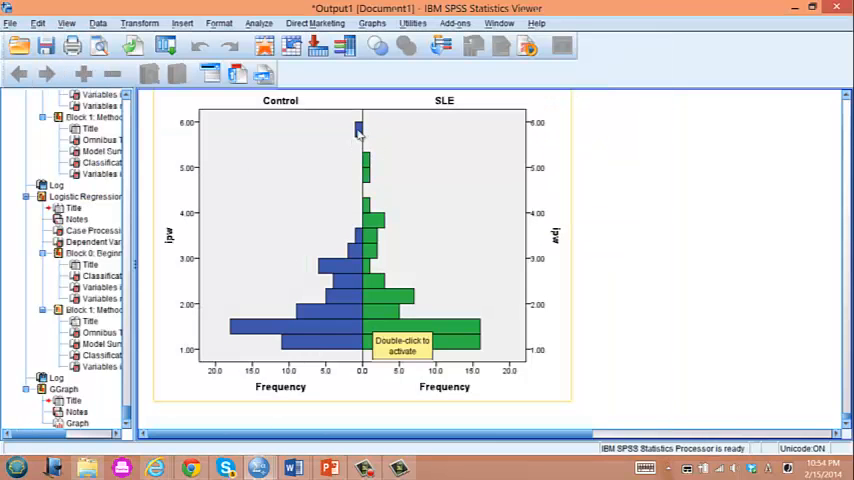
mouse_move(345, 128)
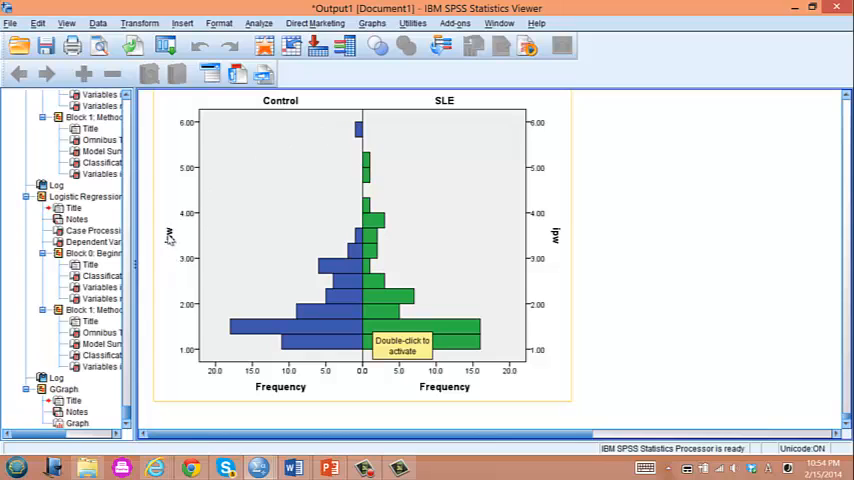
mouse_move(365, 165)
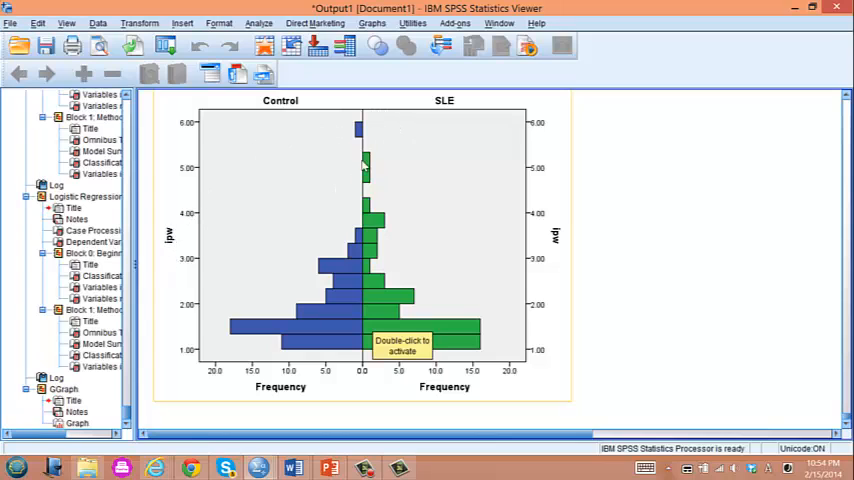
mouse_move(352, 143)
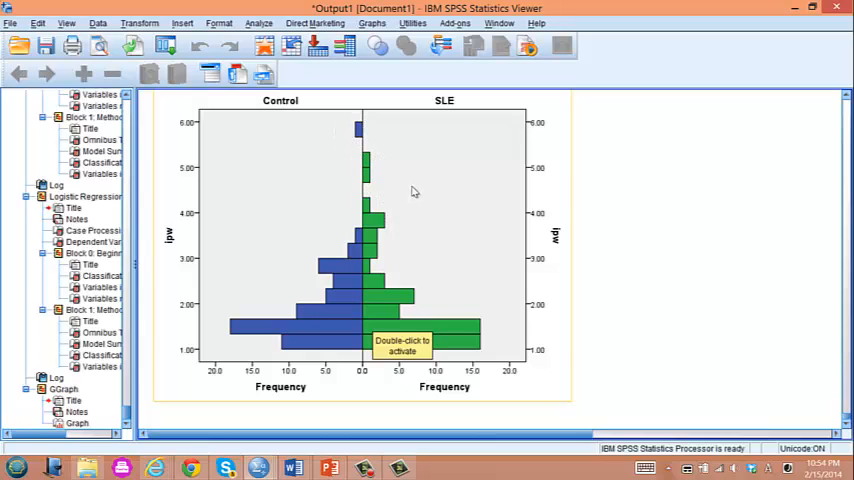
mouse_move(400, 185)
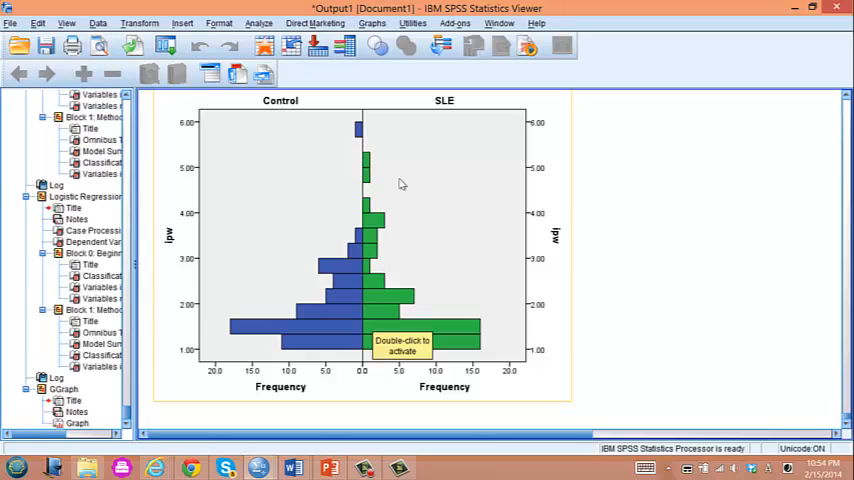
mouse_move(323, 164)
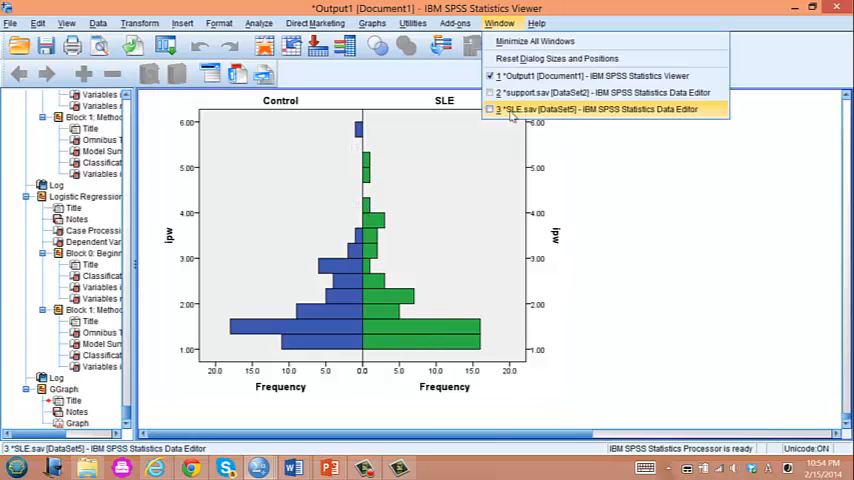
Switch back to the SLE.sav Data Editor window.
left_click(600, 108)
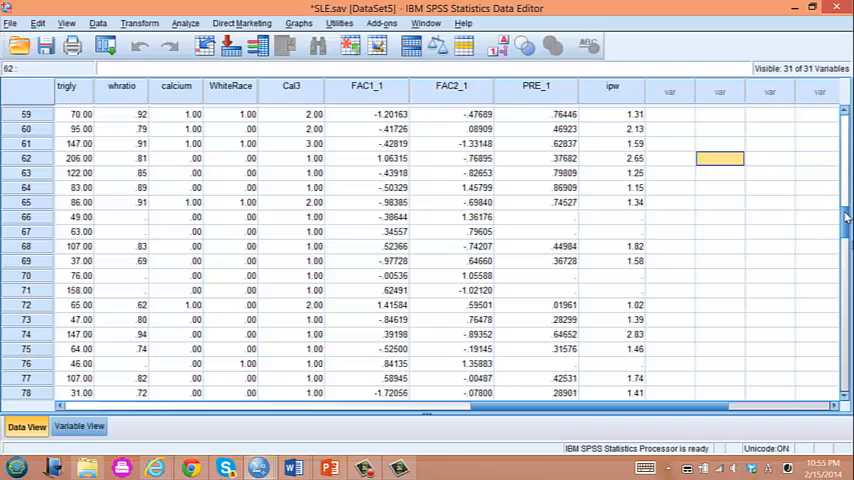
Run Frequencies on ipw to list its weight values.
left_click(185, 23)
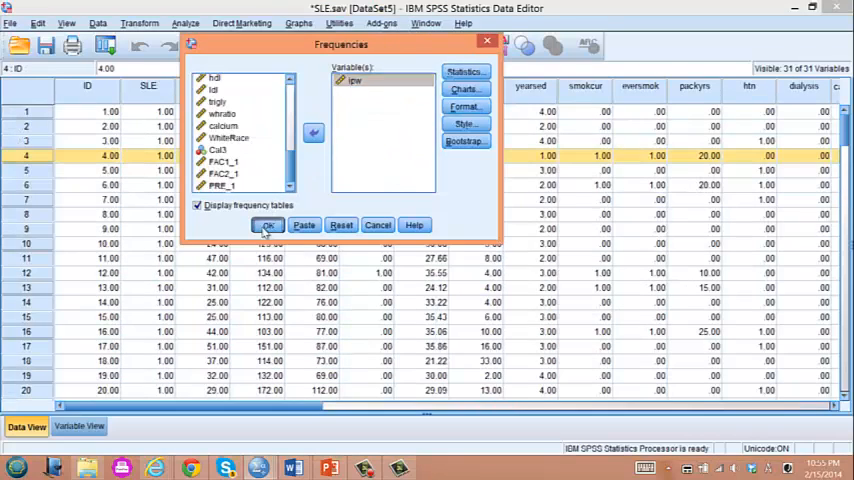
left_click(267, 224)
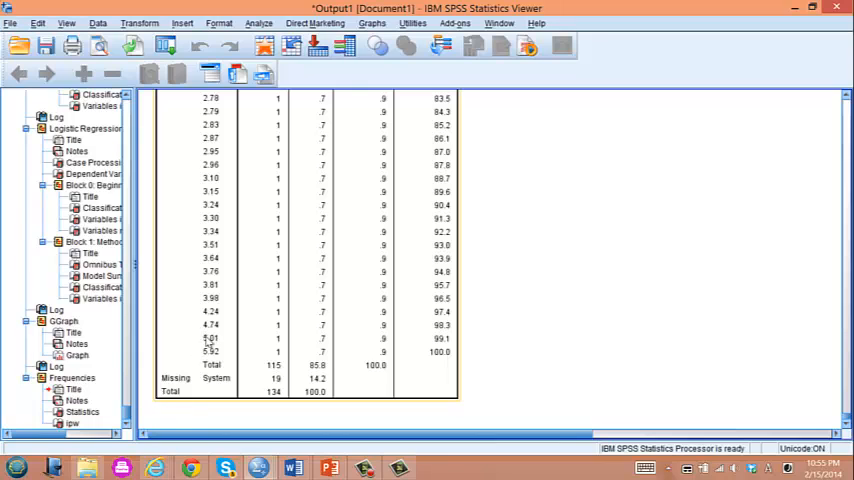
mouse_move(205, 337)
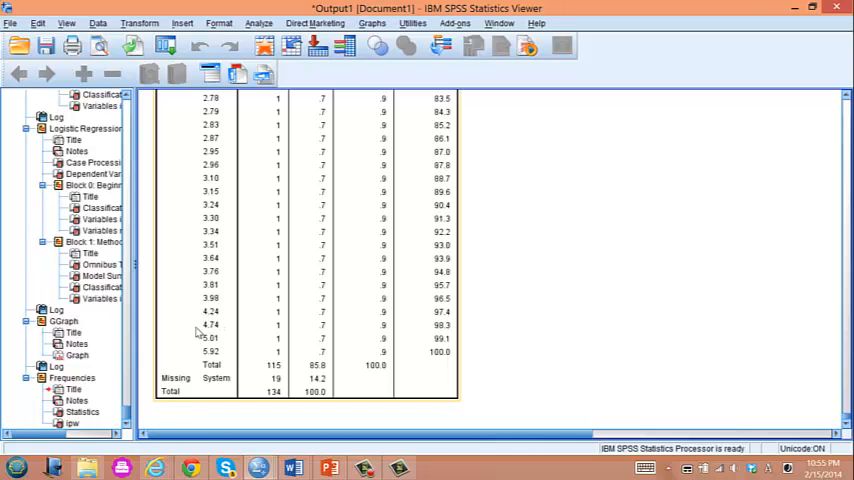
mouse_move(218, 336)
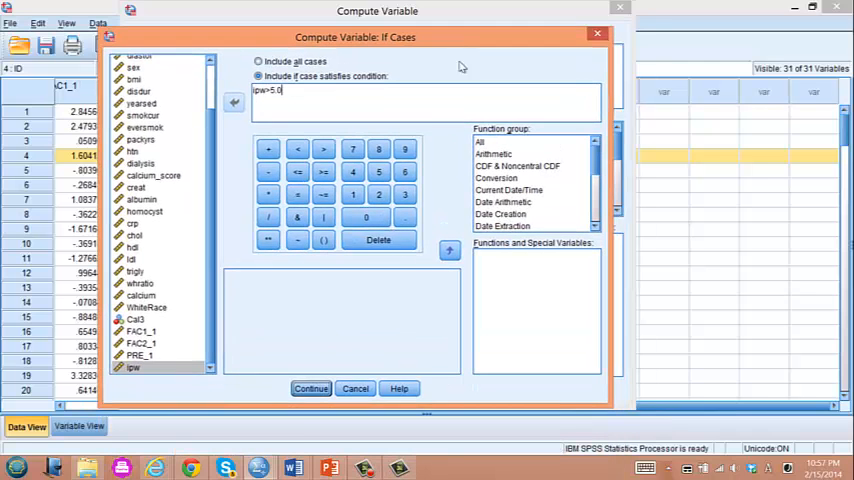
Set ipw to 4.74 wherever ipw>5.0.
left_click(310, 388)
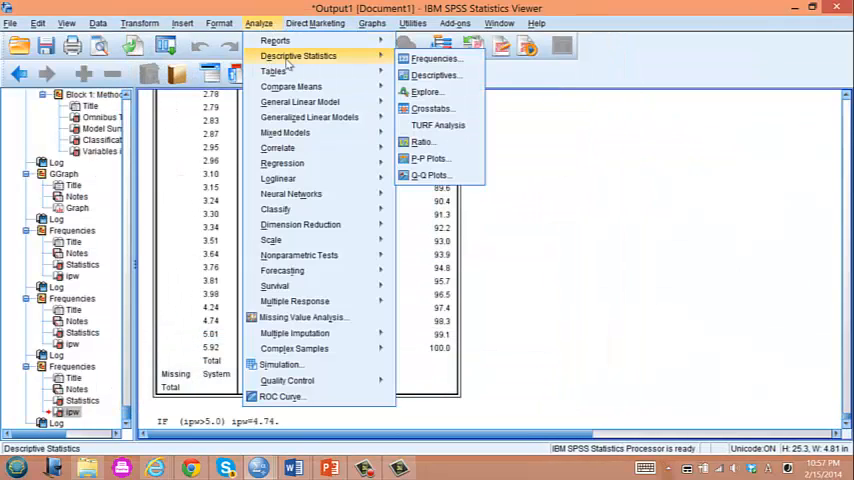
Rerun the ipw Frequencies table to check the maximum weight is 4.74.
left_click(434, 58)
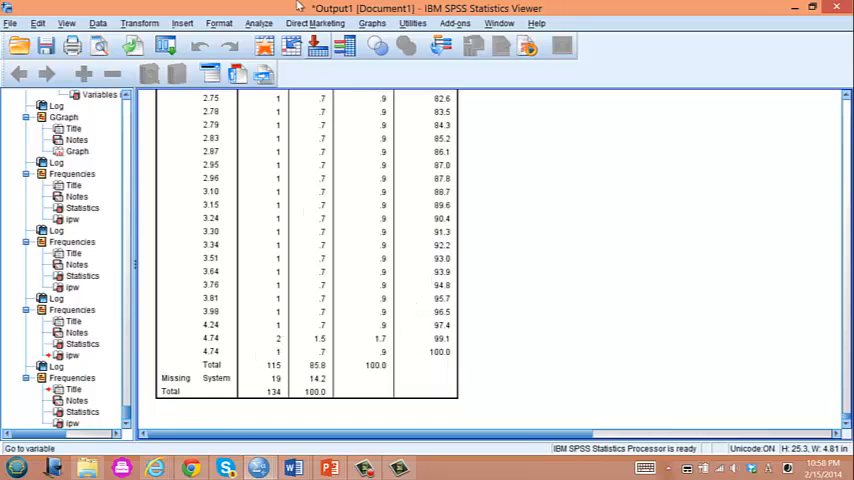
left_click(259, 23)
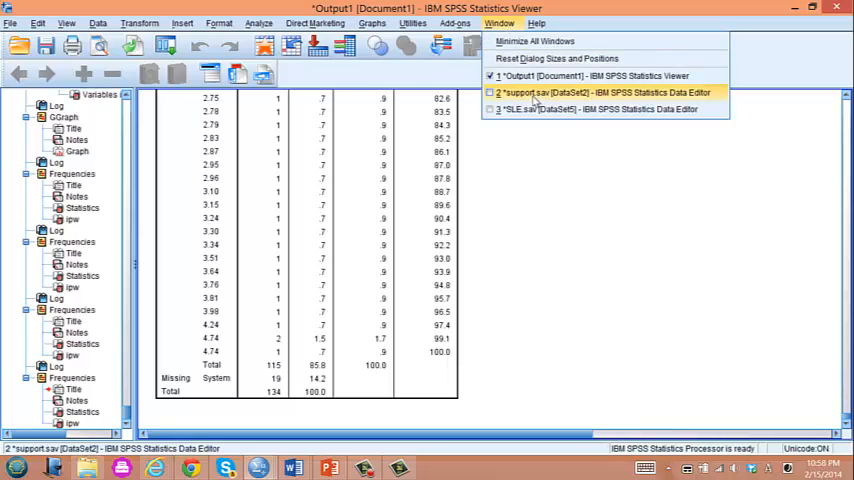
left_click(600, 109)
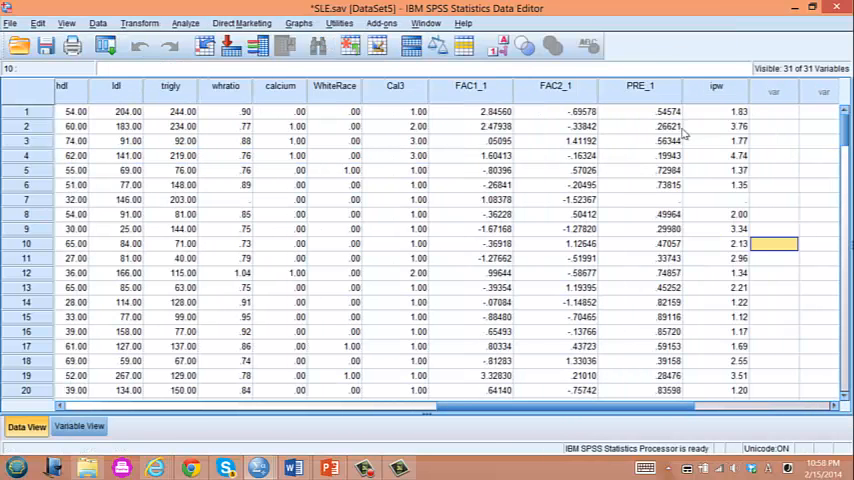
scroll("left", 3)
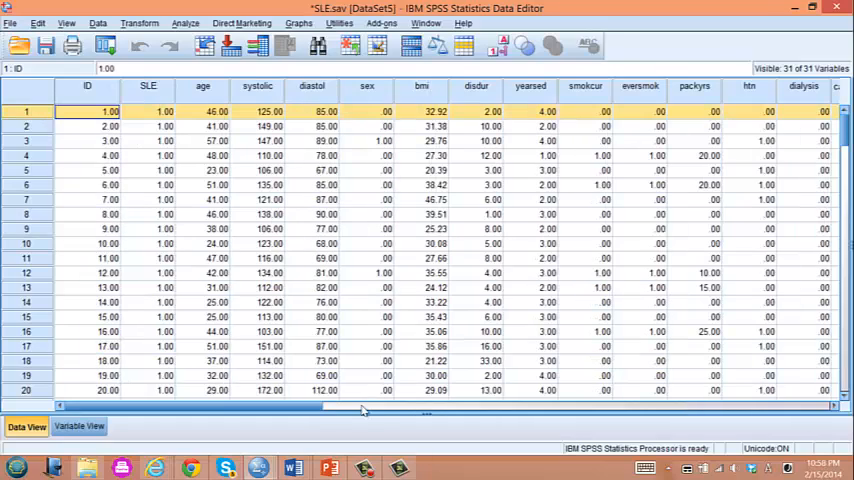
scroll("right", 3)
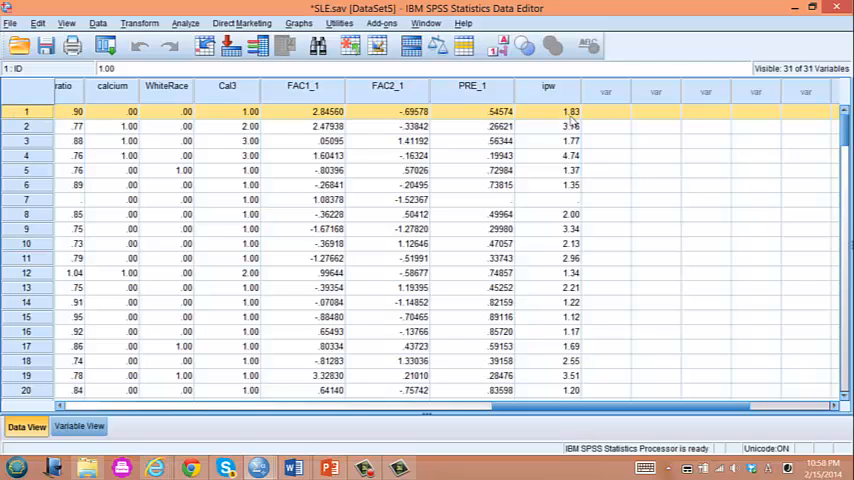
mouse_move(587, 185)
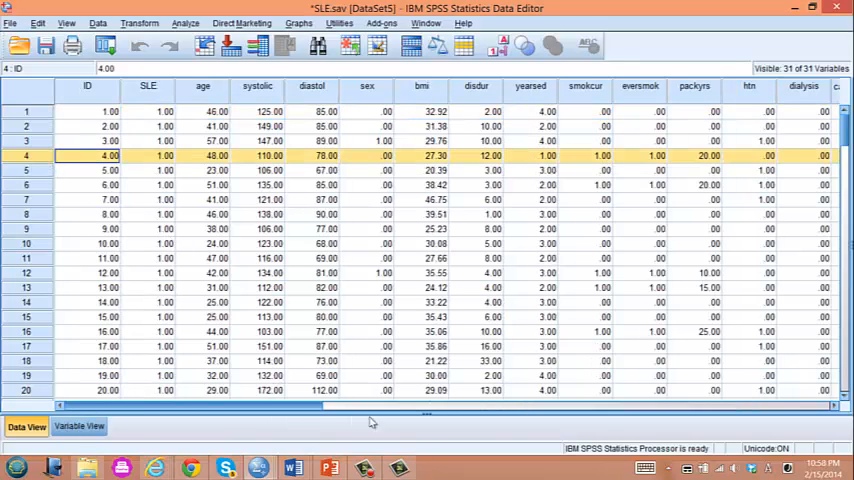
scroll("right", 3)
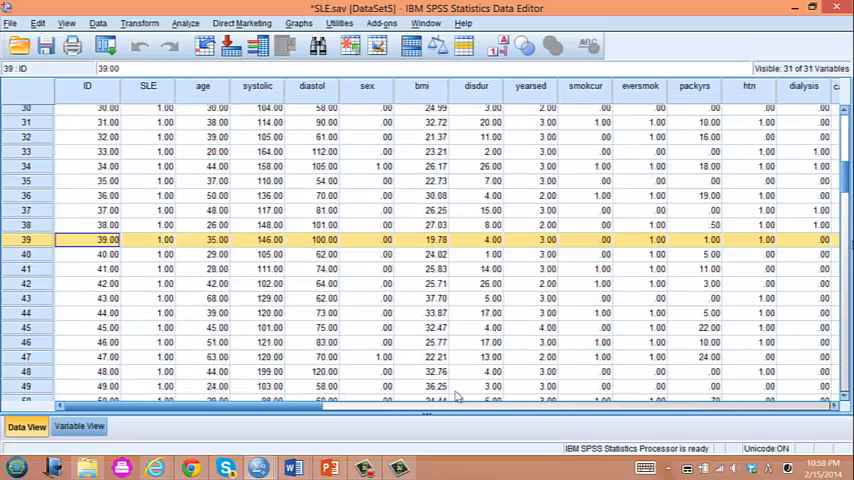
scroll("right", 3)
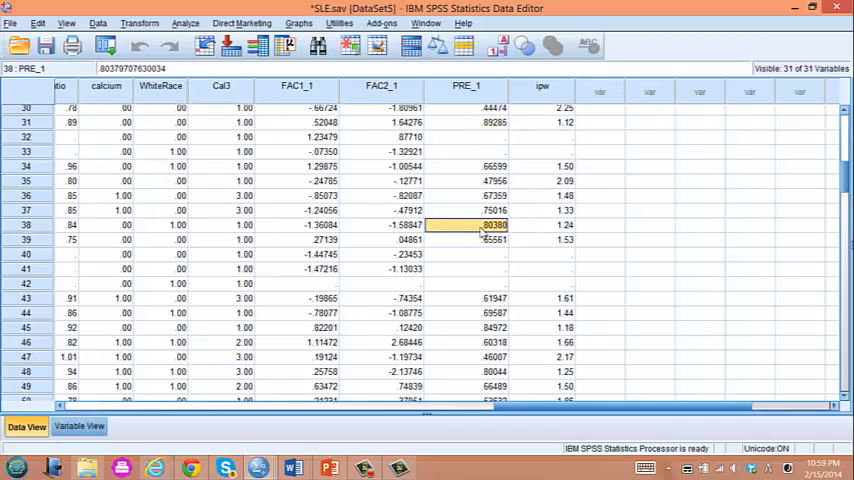
mouse_move(507, 227)
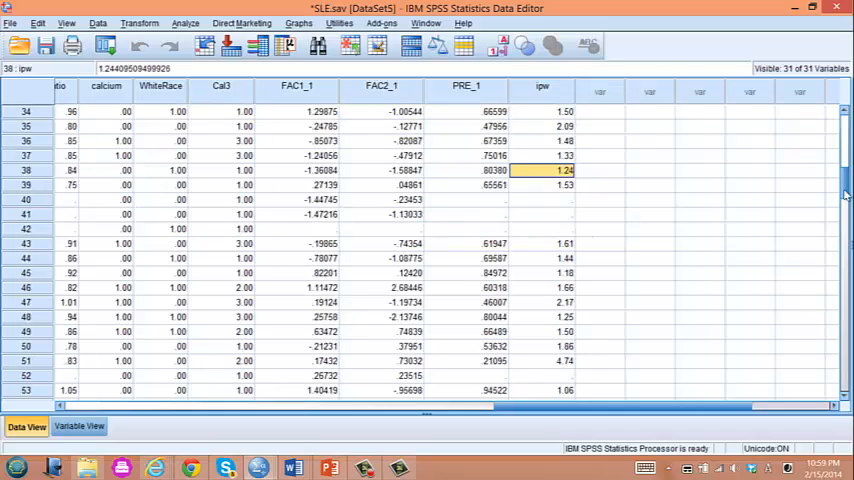
scroll("down", 3)
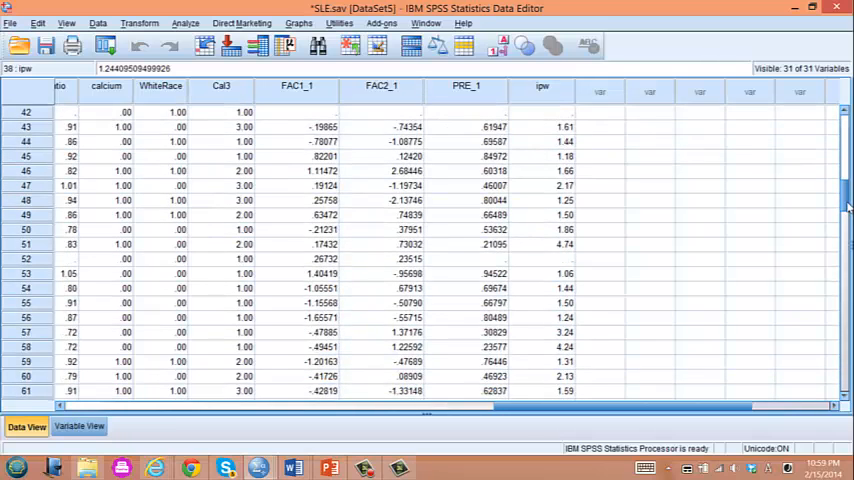
left_click(490, 244)
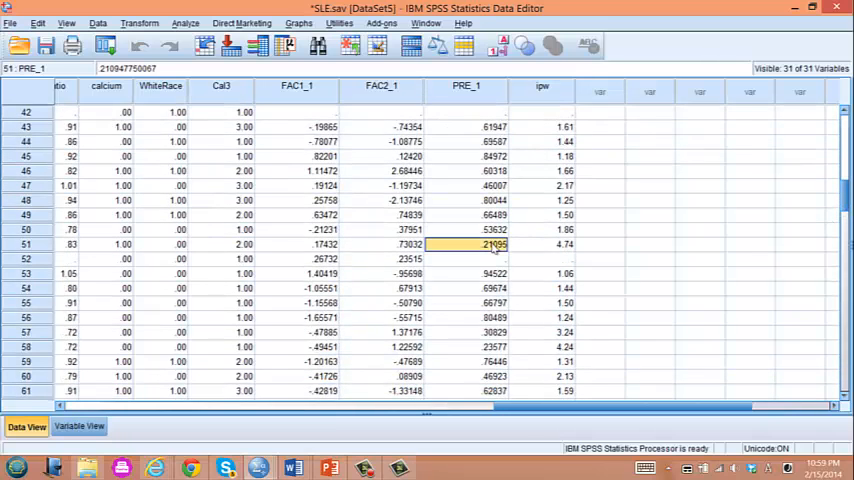
scroll("right", 3)
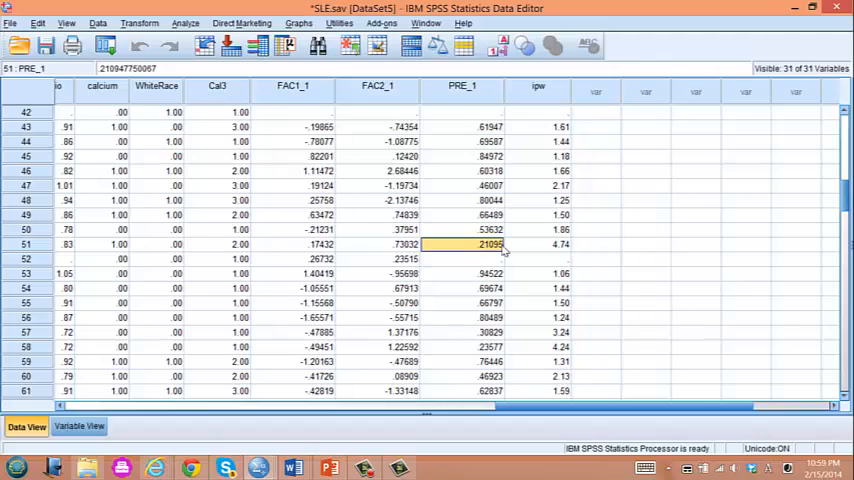
mouse_move(558, 249)
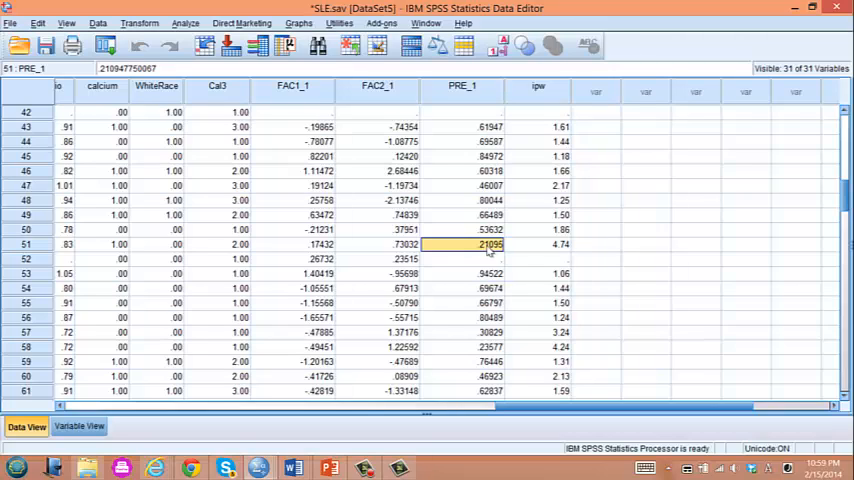
mouse_move(520, 251)
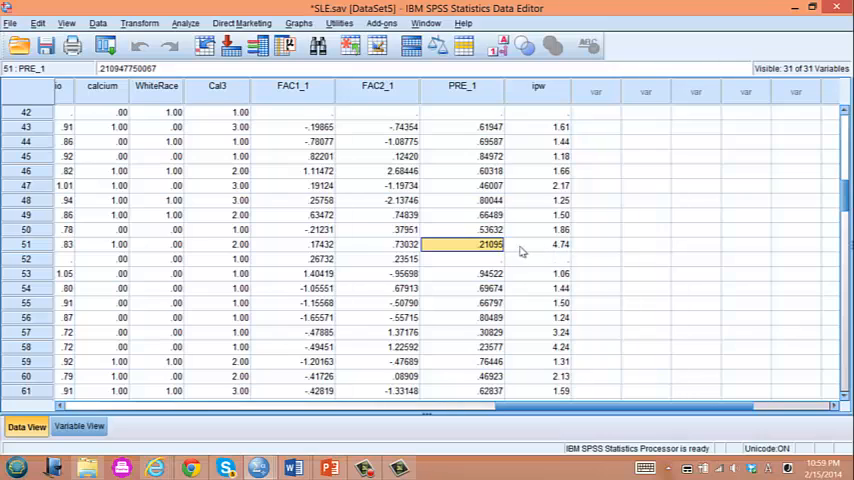
mouse_move(635, 255)
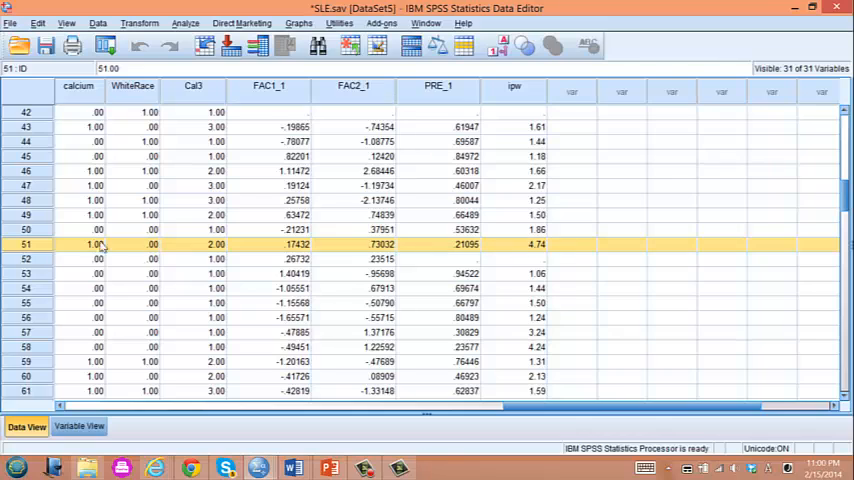
mouse_move(538, 250)
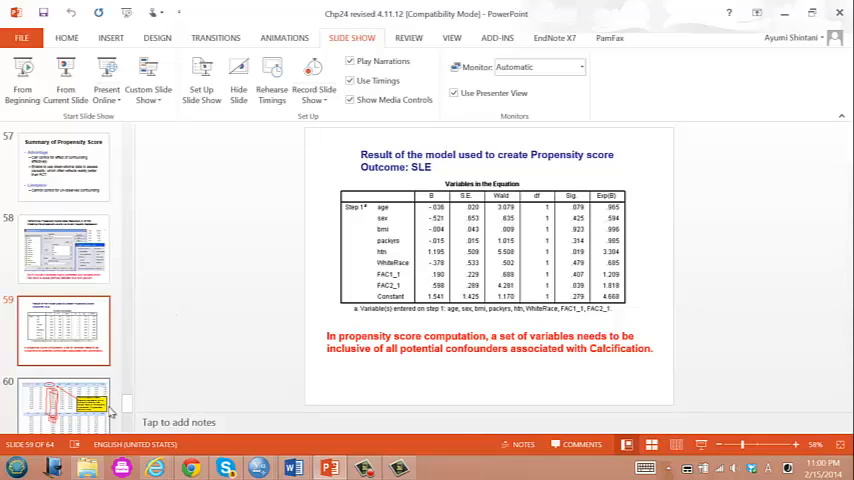
Scroll the PowerPoint slide thumbnails toward slide 59 on the propensity score model.
scroll("down", 3)
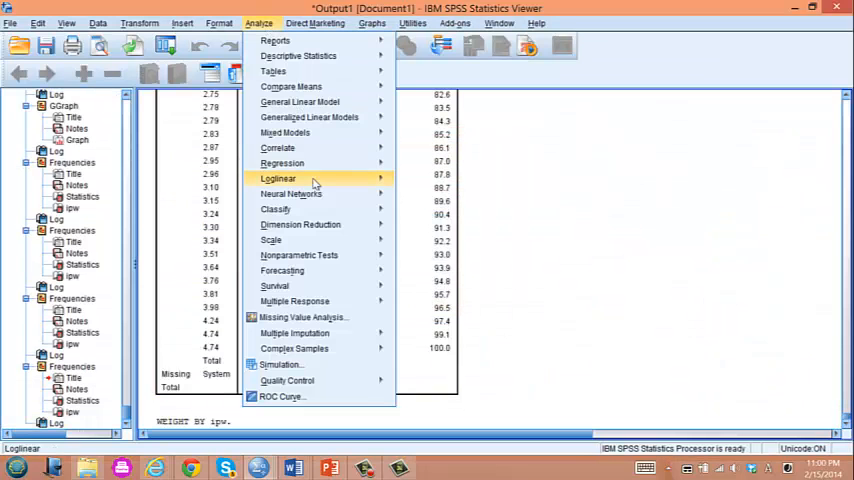
mouse_move(282, 163)
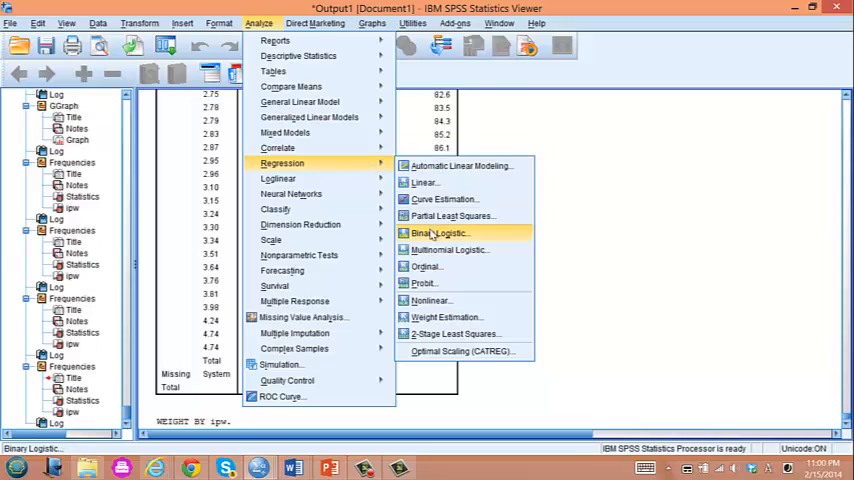
Run binary logistic regression with calcium as dependent and SLE and age as covariates.
left_click(439, 233)
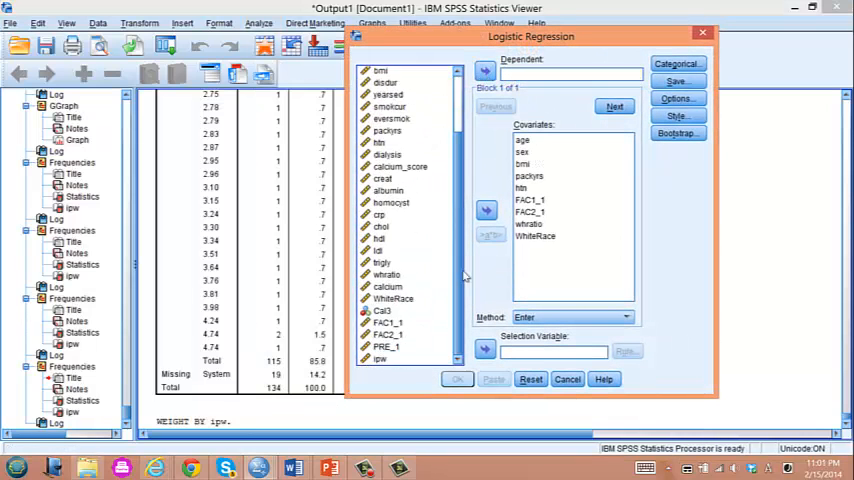
left_click(388, 287)
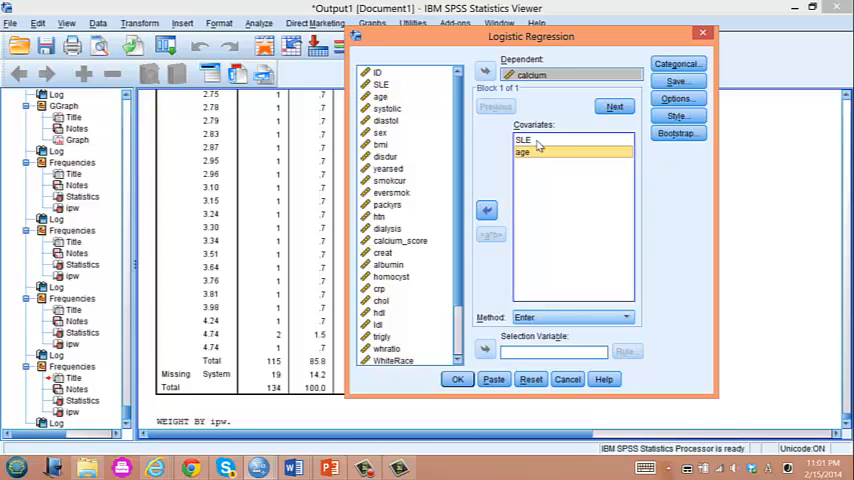
left_click(521, 152)
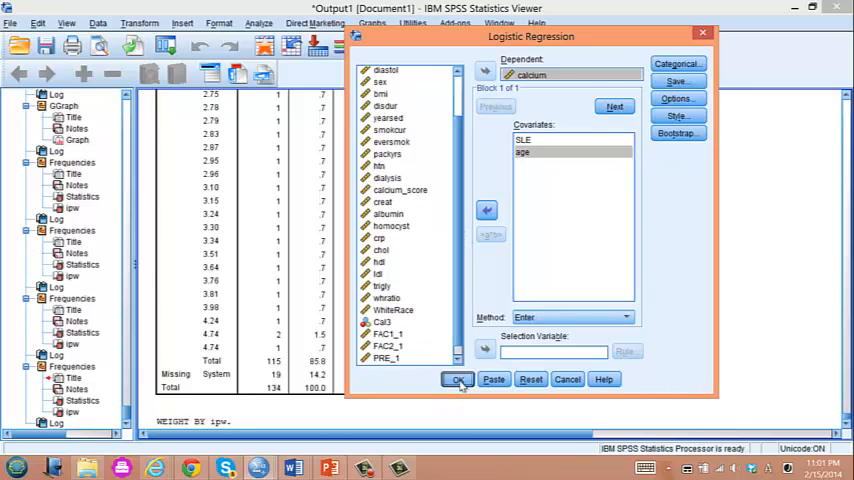
left_click(457, 379)
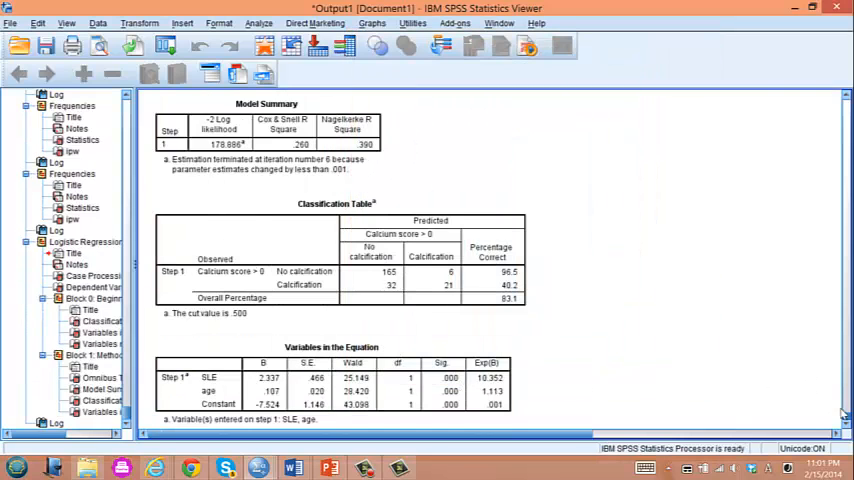
Recall the Logistic Regression dialog and rerun calcium on SLE and age.
left_click(413, 23)
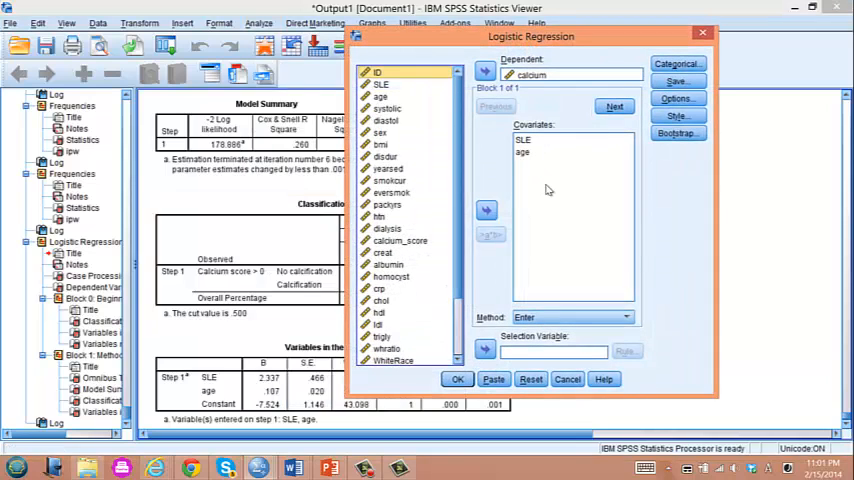
mouse_move(547, 206)
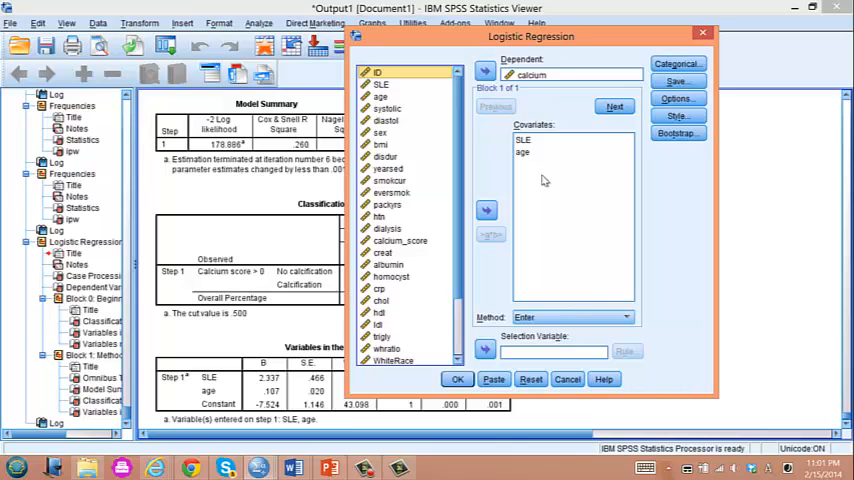
mouse_move(549, 190)
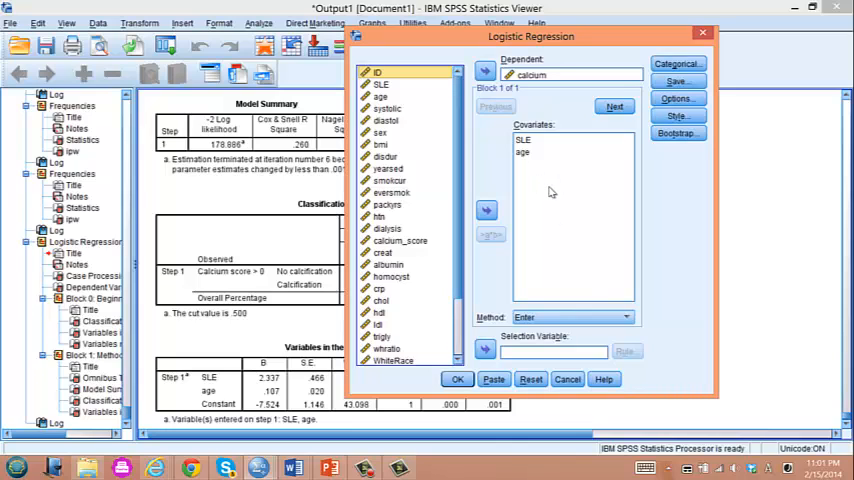
left_click(457, 379)
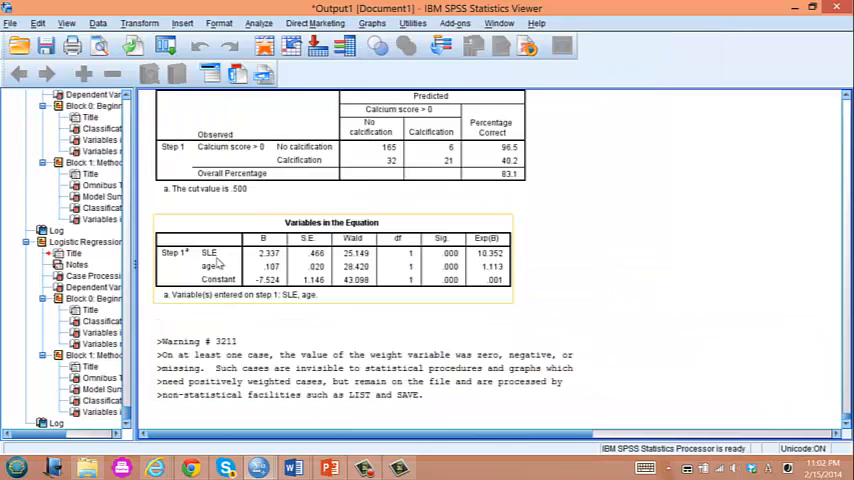
mouse_move(218, 268)
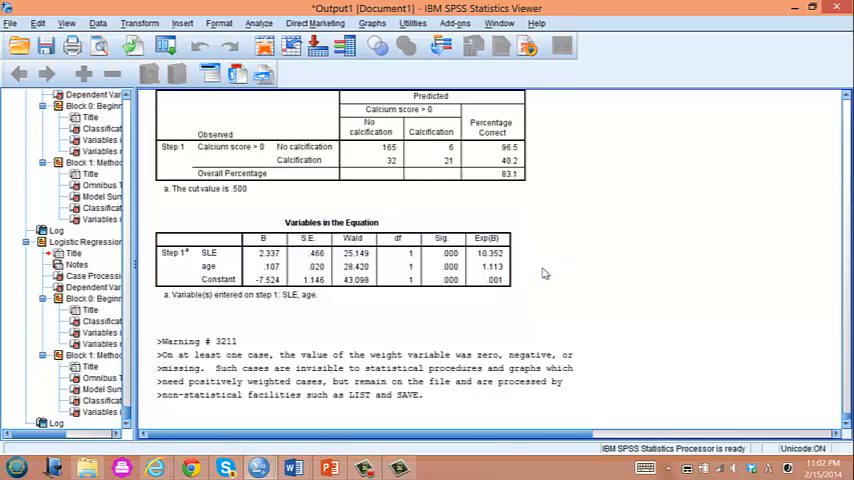
mouse_move(536, 278)
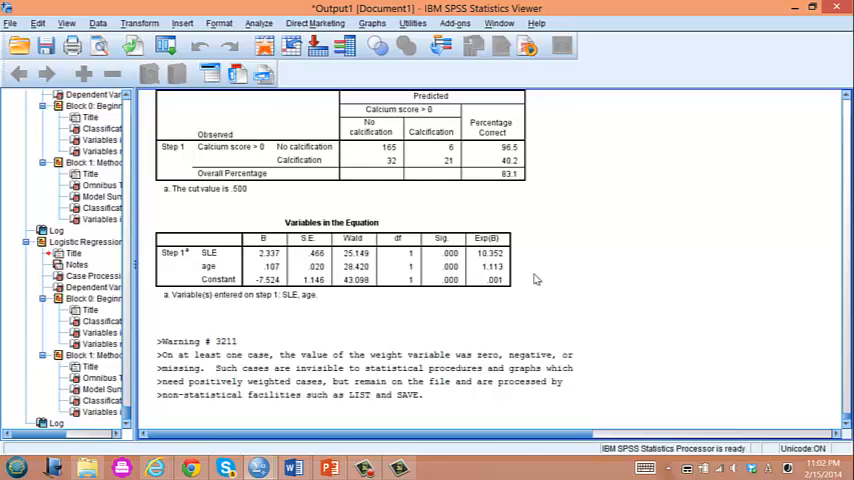
mouse_move(557, 271)
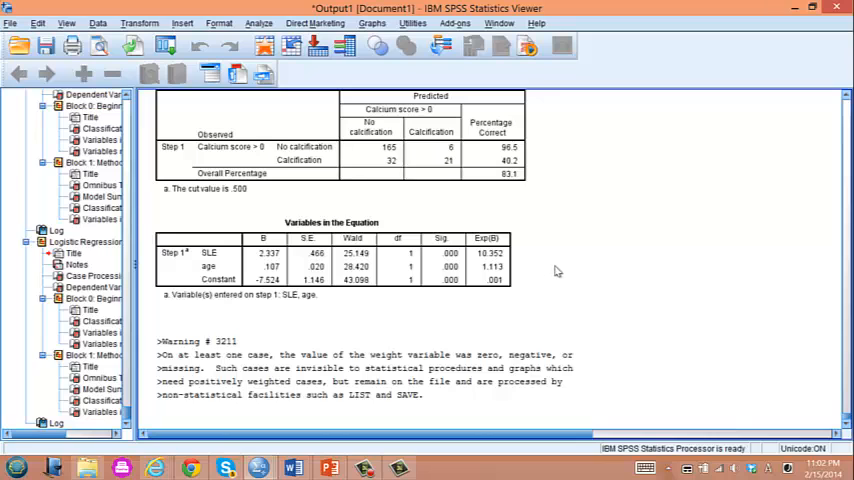